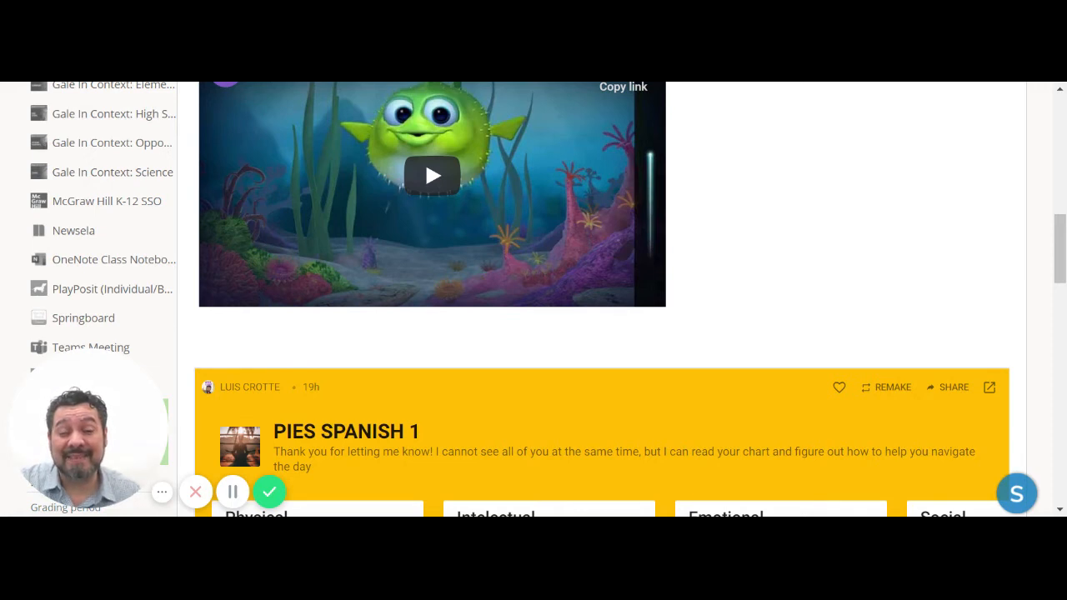
scroll(down, 3)
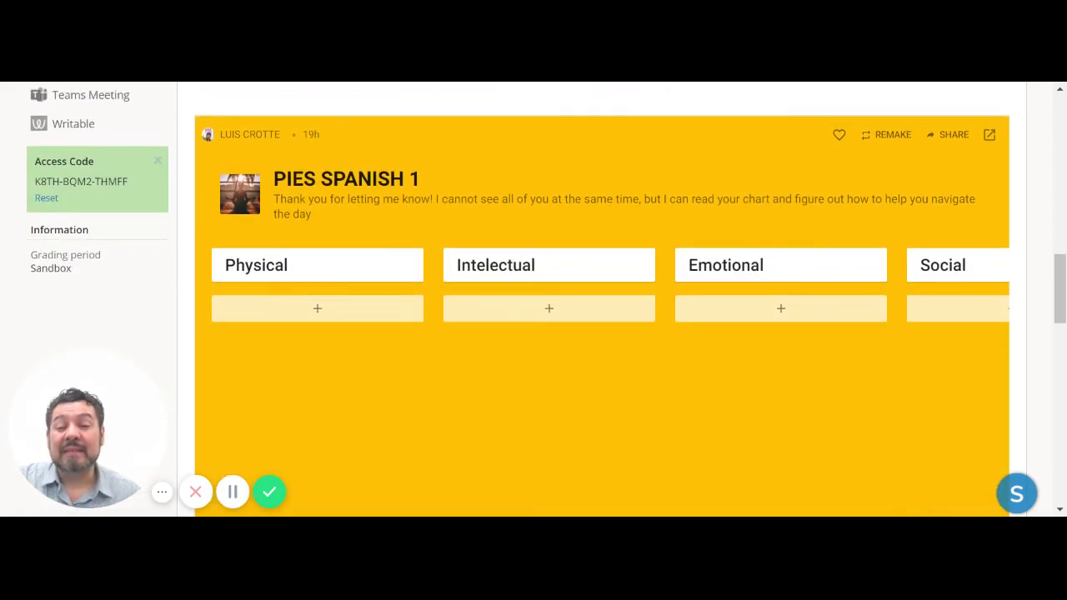
scroll(down, 3)
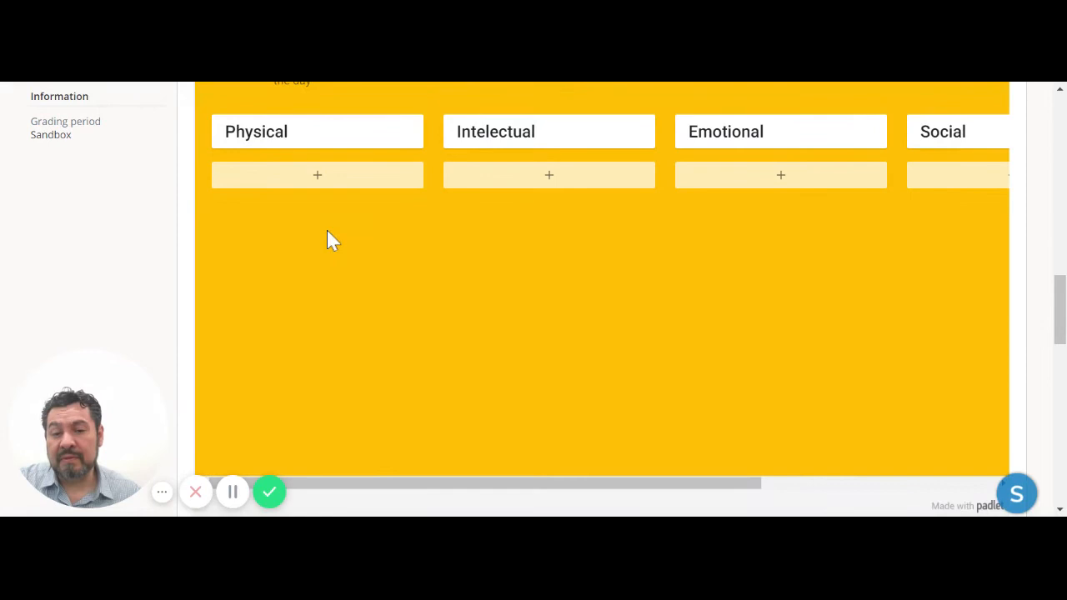
mouse_move(631, 291)
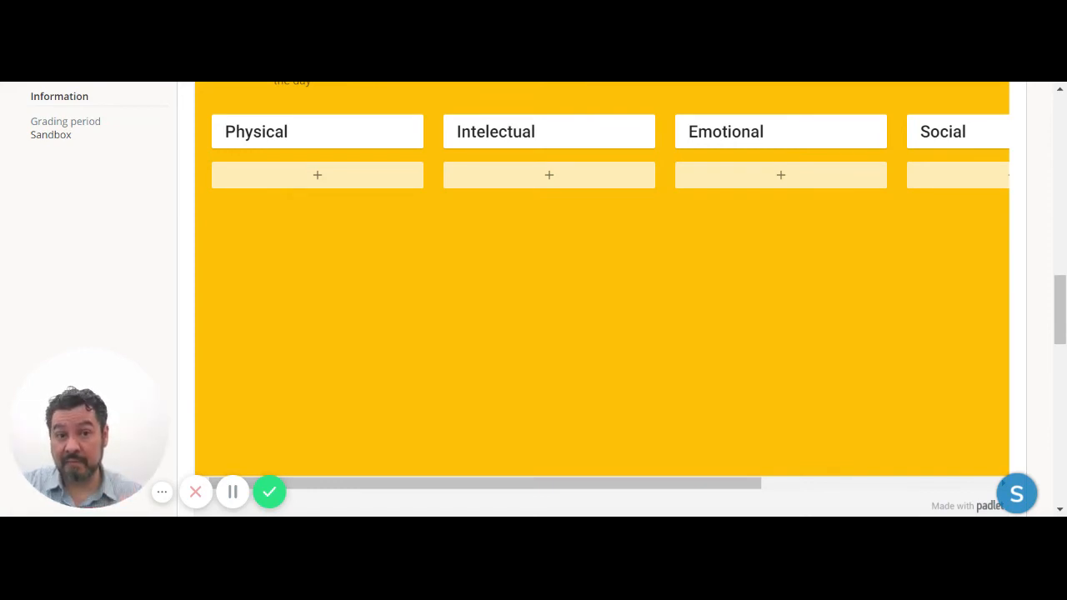
scroll(down, 3)
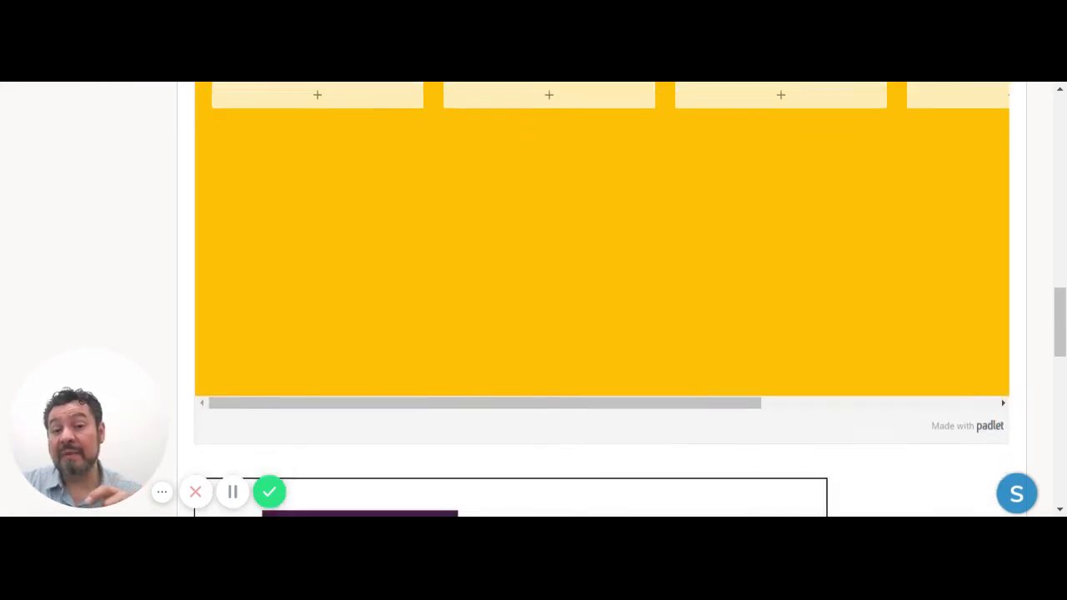
scroll(down, 3)
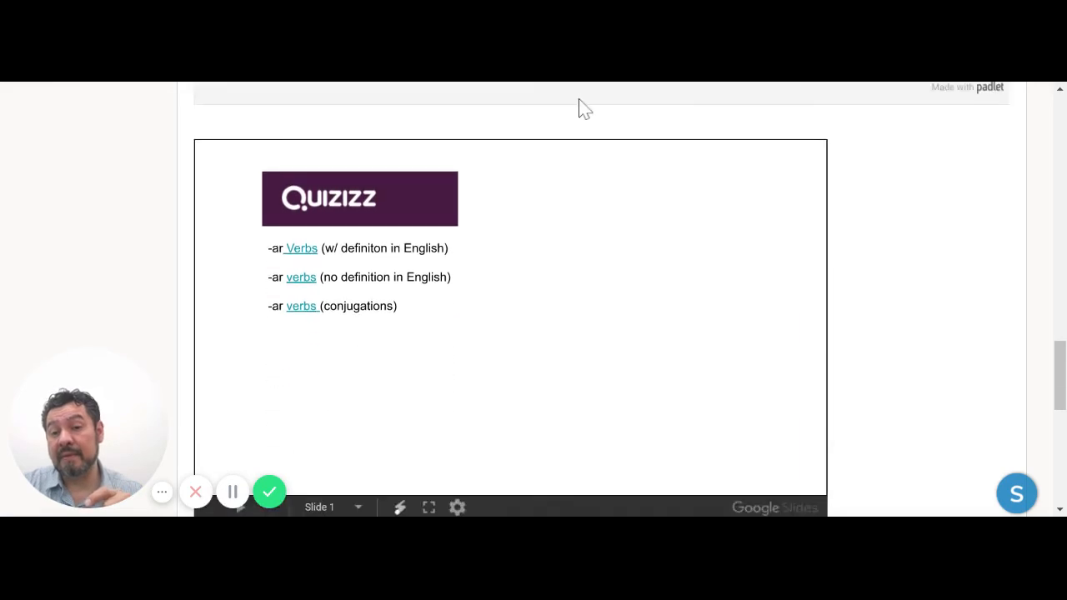
mouse_move(313, 264)
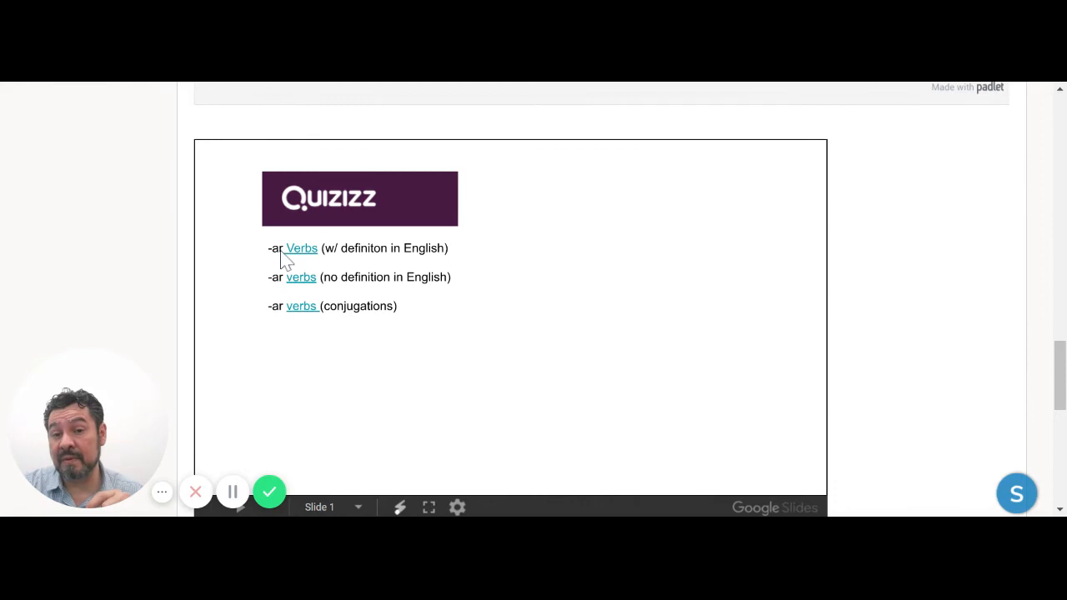
mouse_move(348, 257)
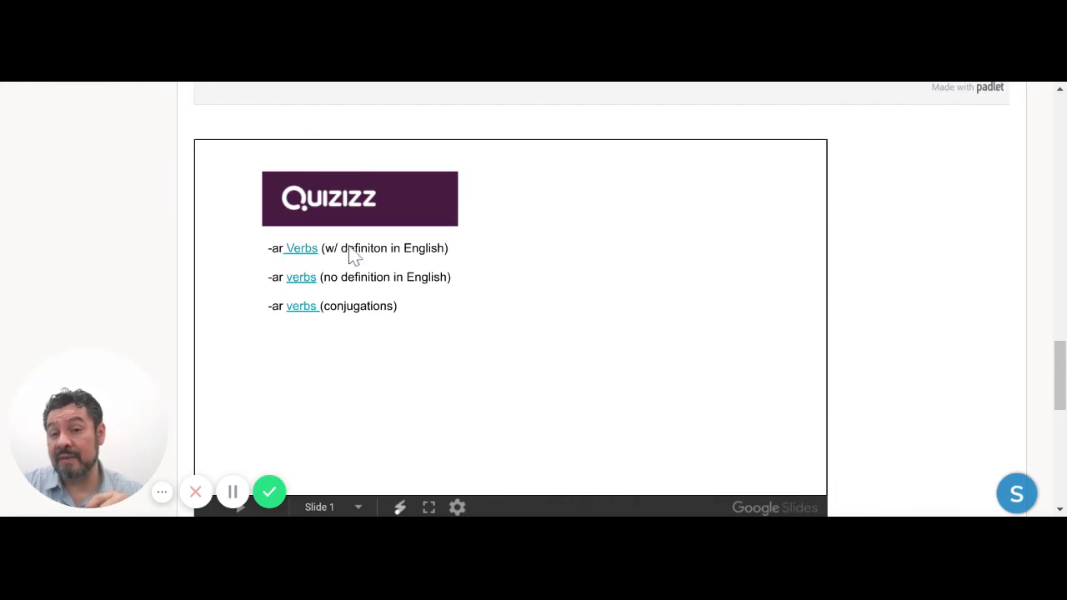
mouse_move(384, 259)
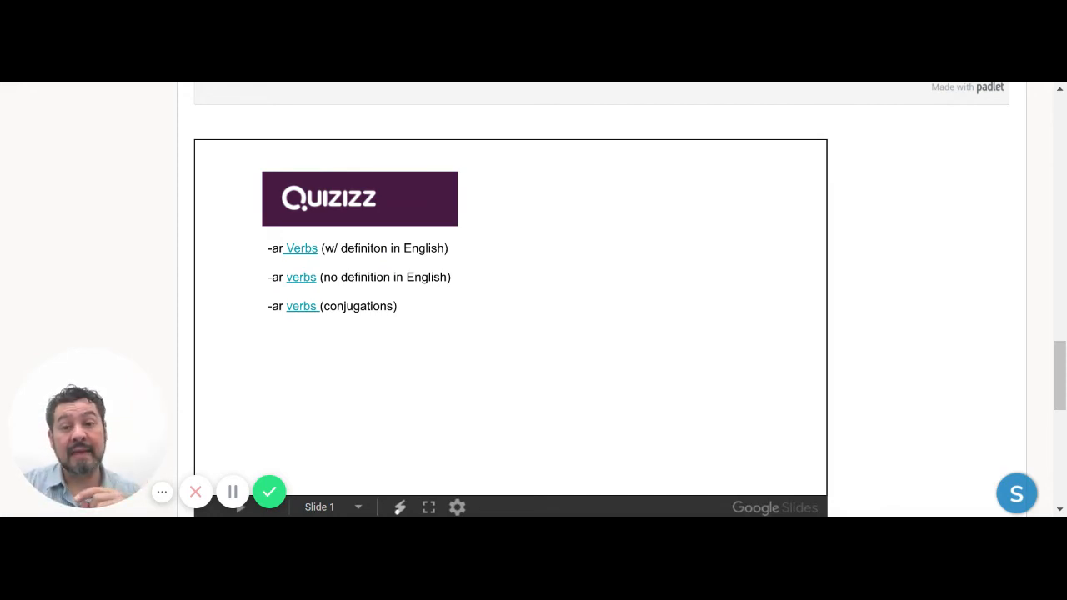
mouse_move(314, 287)
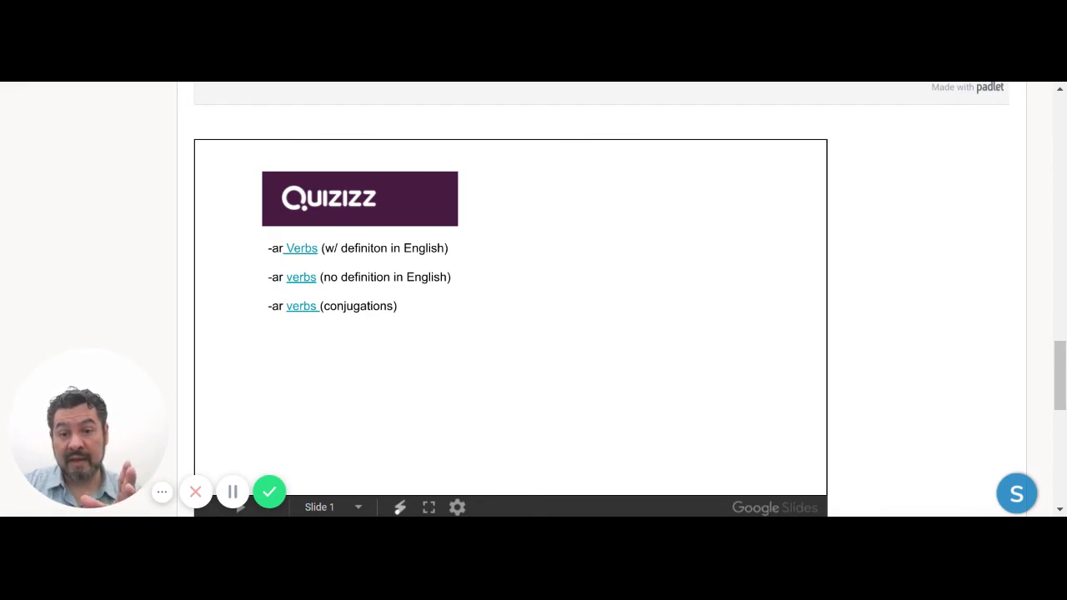
mouse_move(363, 340)
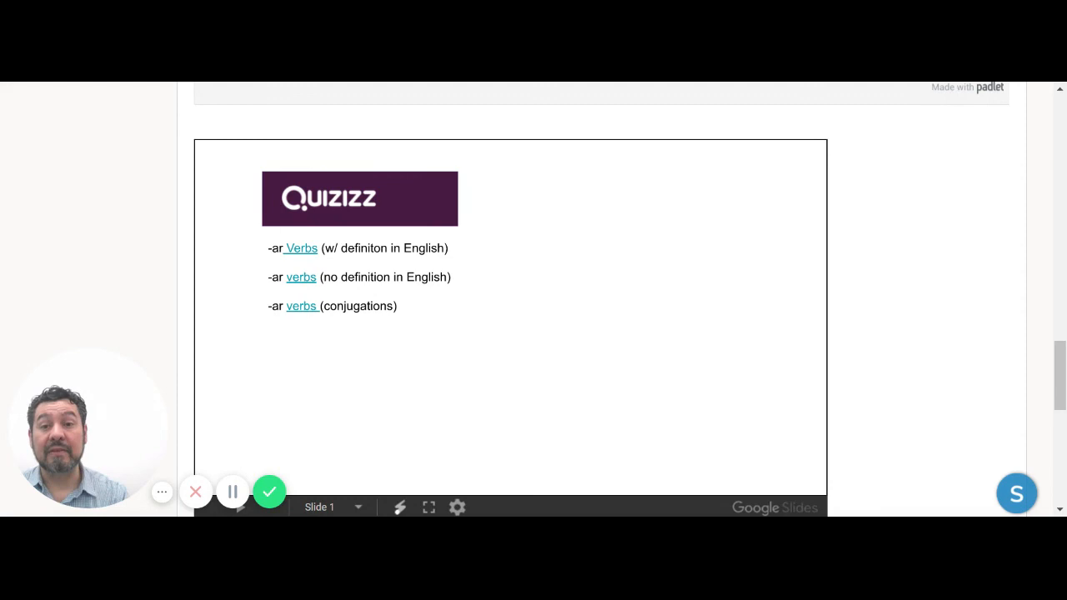
mouse_move(347, 365)
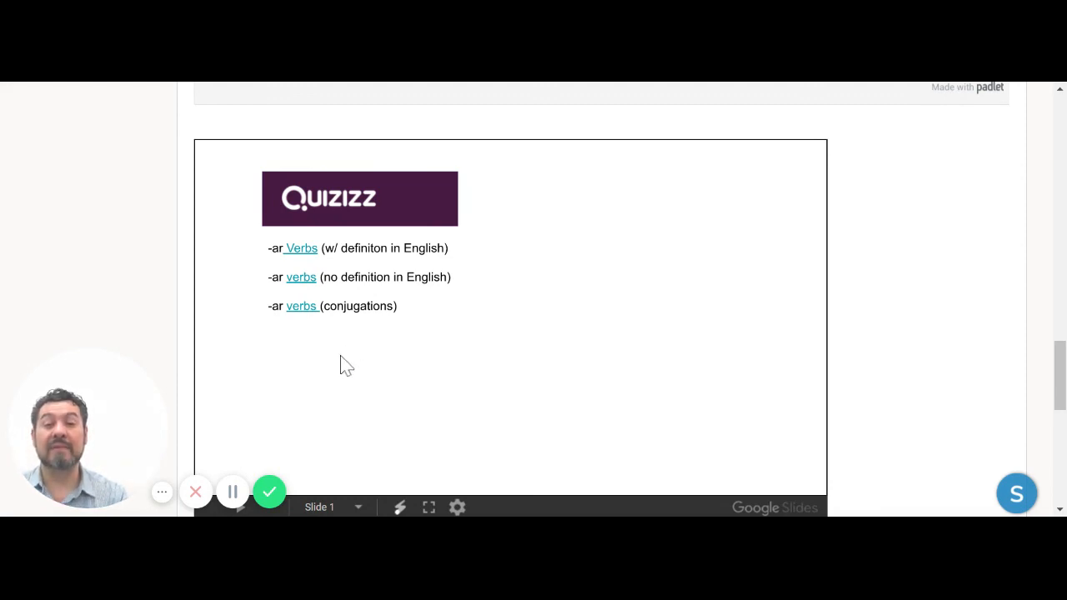